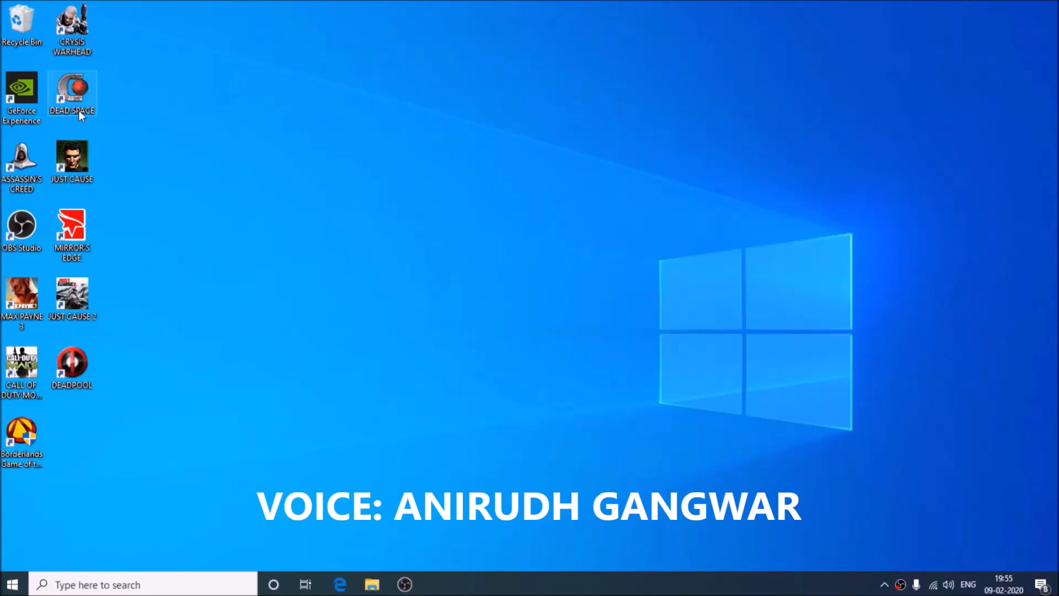
Move the Dead Space shortcut onto the open desktop and start typing a Run location.
{"action": "left_click_drag", "start_coordinate": [72, 91], "coordinate": [477, 287]}
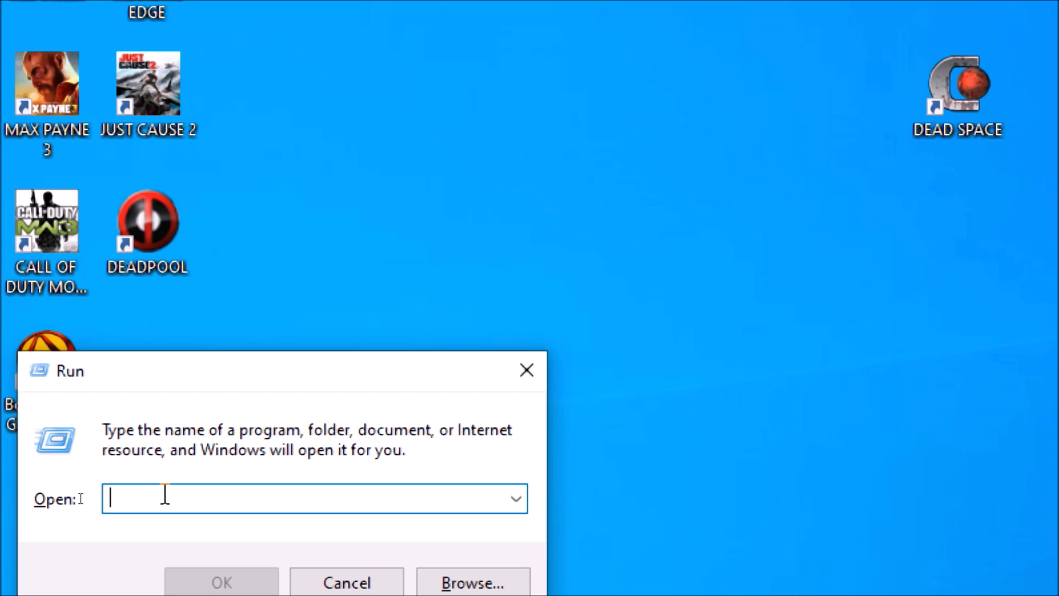
{"action": "type", "text": "%"}
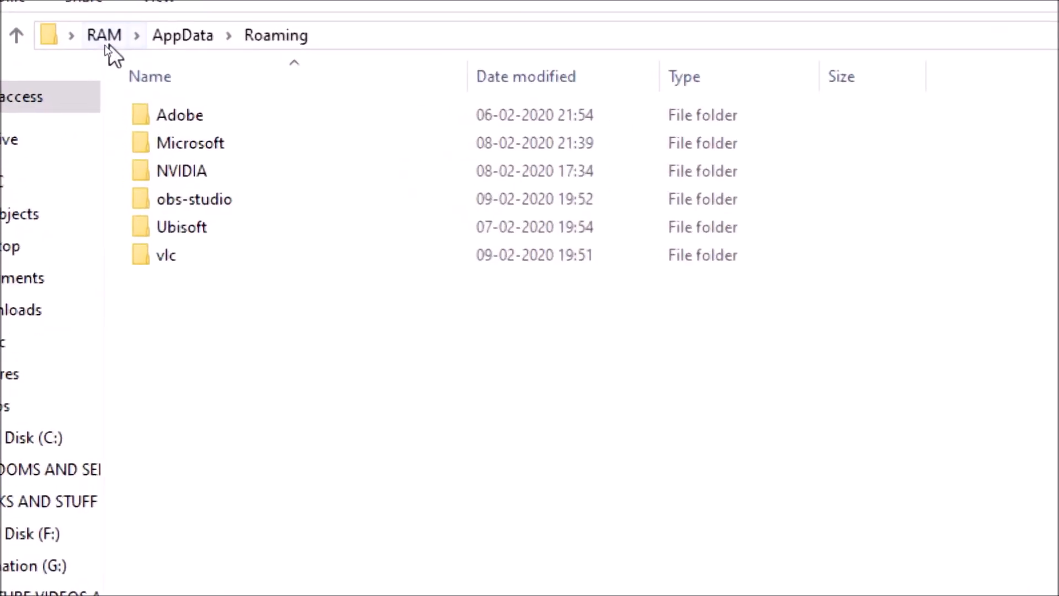
{"action": "mouse_move", "coordinate": [160, 52]}
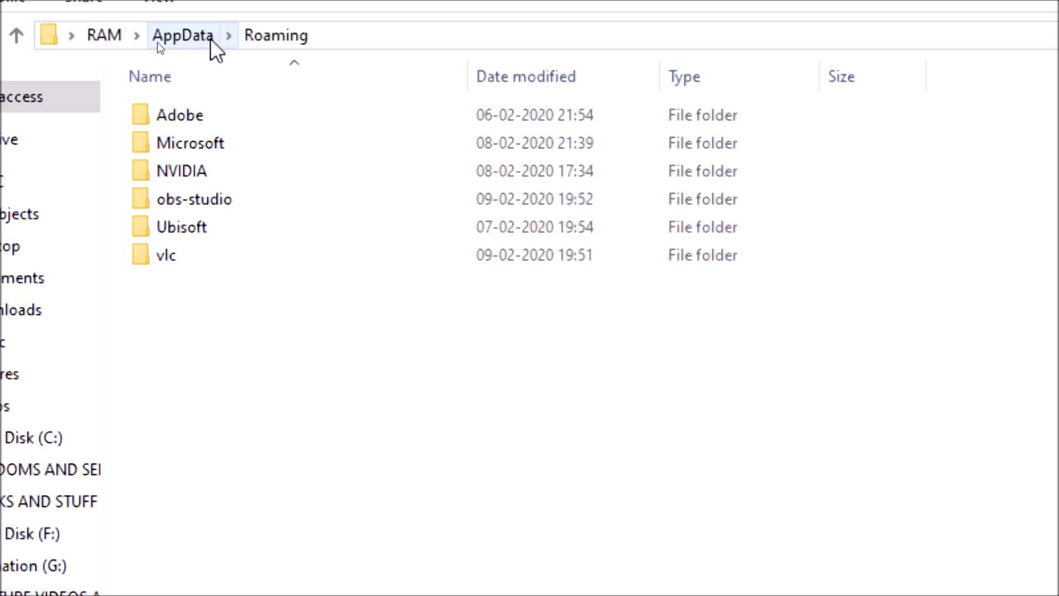
Navigate to AppData\Local\Electronic Arts\Dead Space in File Explorer.
{"action": "left_click", "coordinate": [232, 36]}
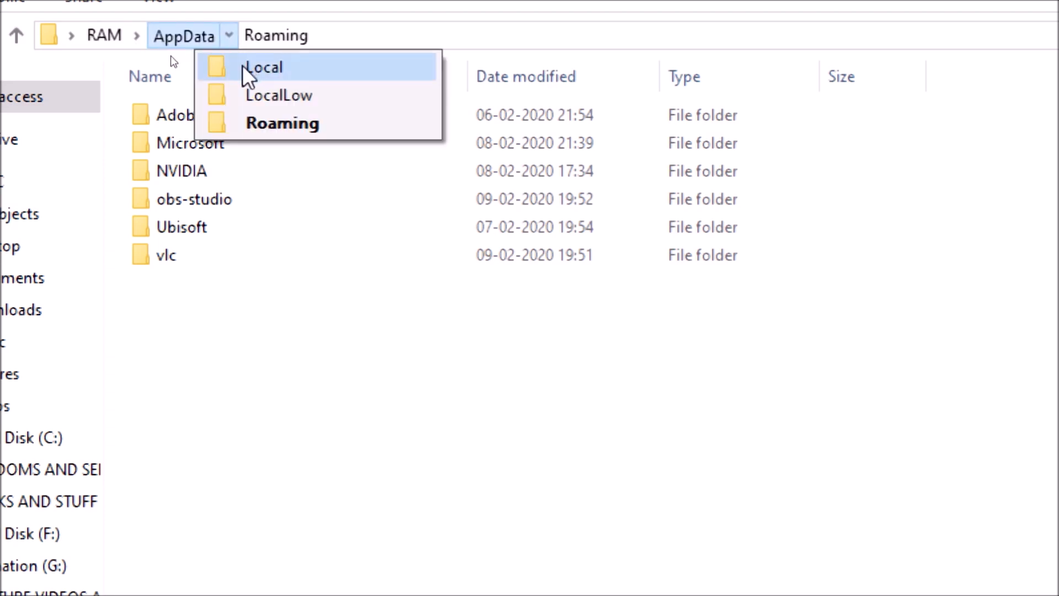
{"action": "left_click", "coordinate": [263, 67]}
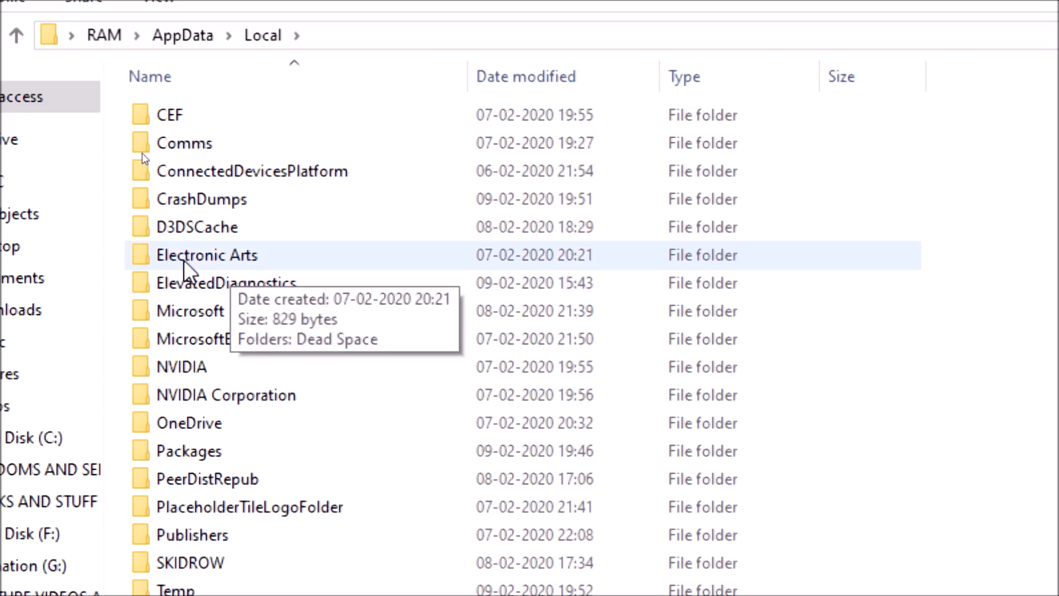
{"action": "mouse_move", "coordinate": [206, 278]}
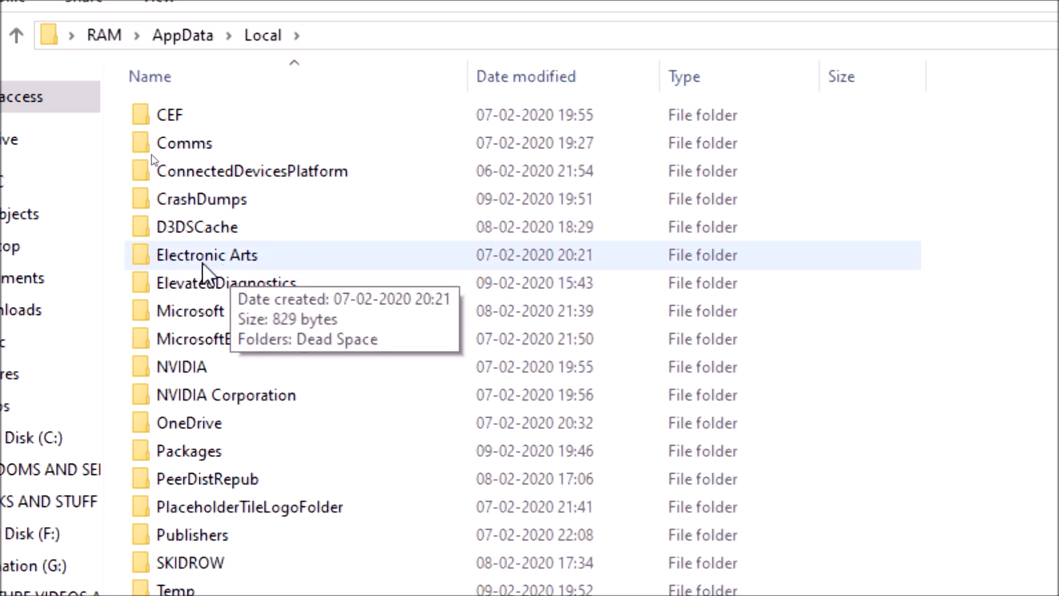
{"action": "double_click", "coordinate": [208, 256]}
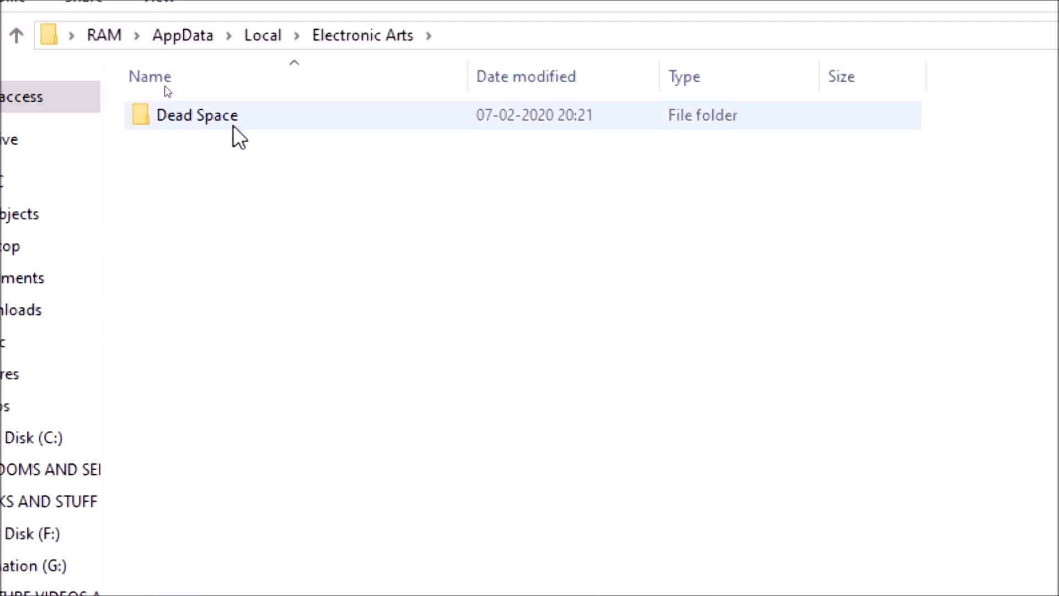
{"action": "double_click", "coordinate": [197, 116]}
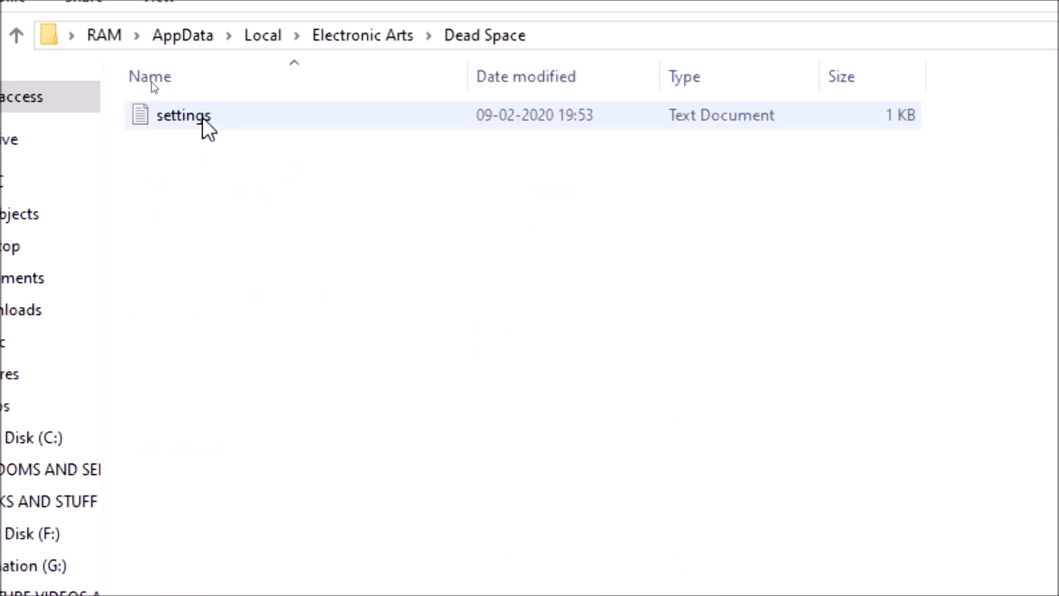
{"action": "mouse_move", "coordinate": [208, 127]}
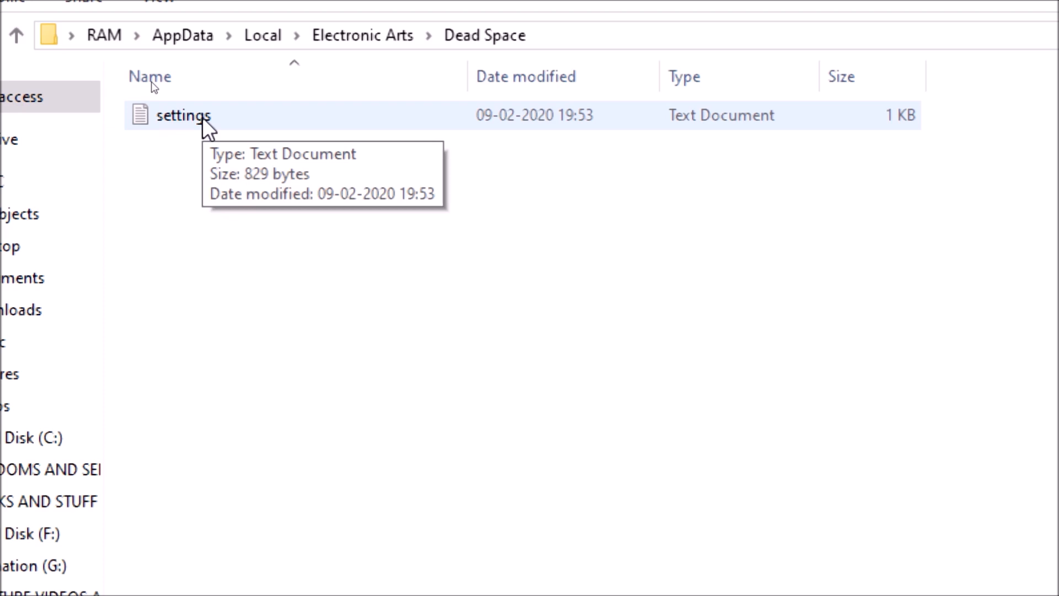
Open the Dead Space settings file in Notepad and erase the Locale value ru.
{"action": "double_click", "coordinate": [183, 116]}
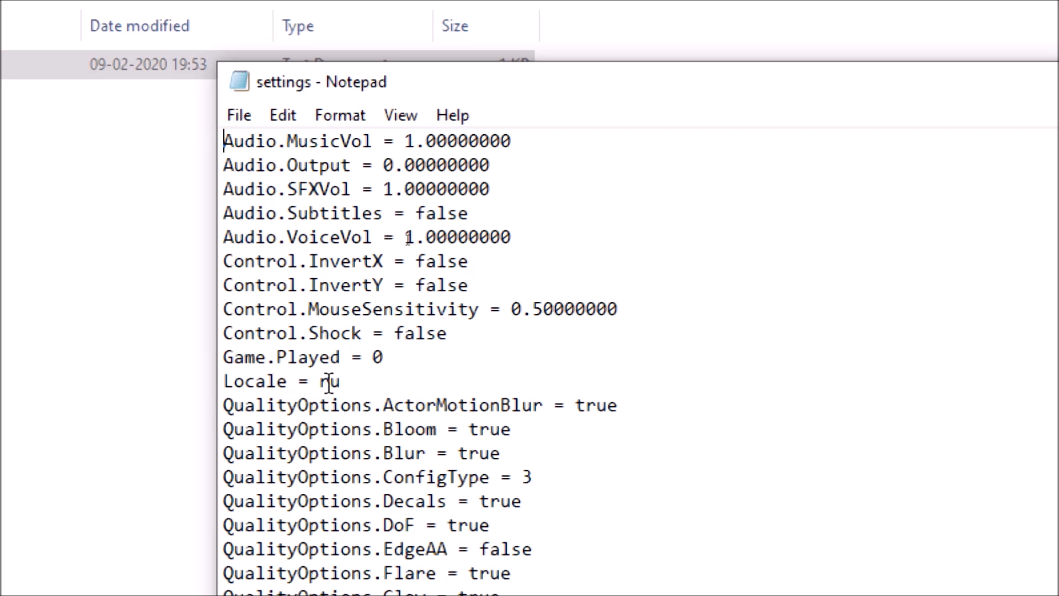
{"action": "double_click", "coordinate": [328, 381]}
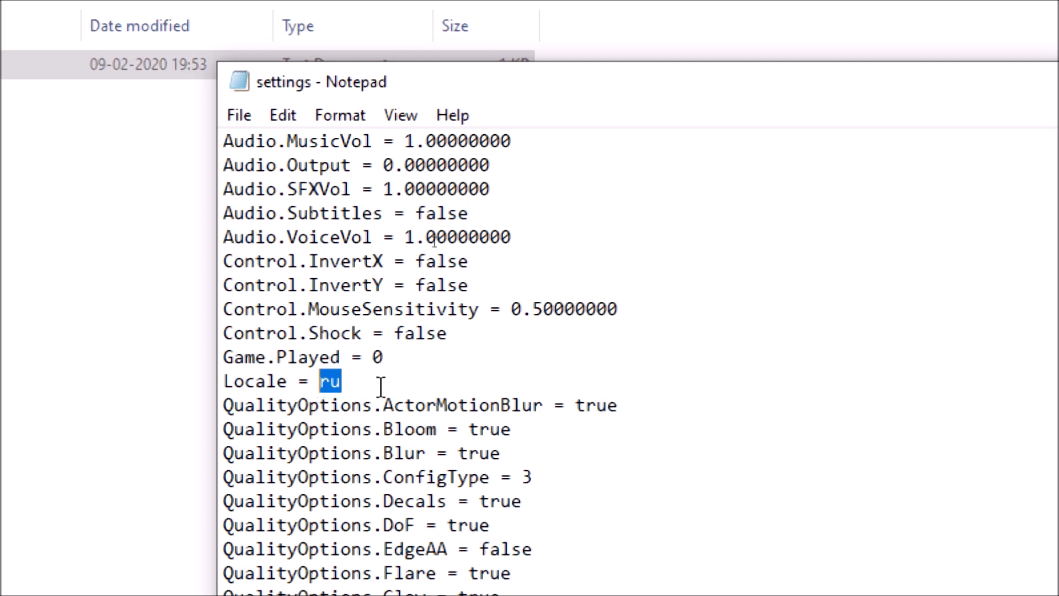
{"action": "left_click", "coordinate": [379, 387]}
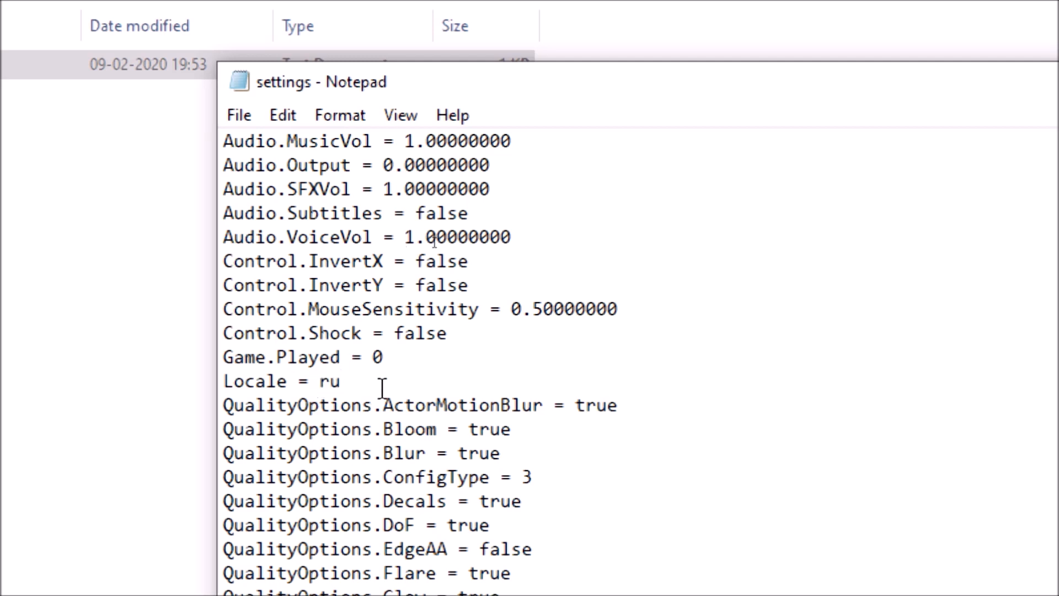
{"action": "key", "text": "Backspace"}
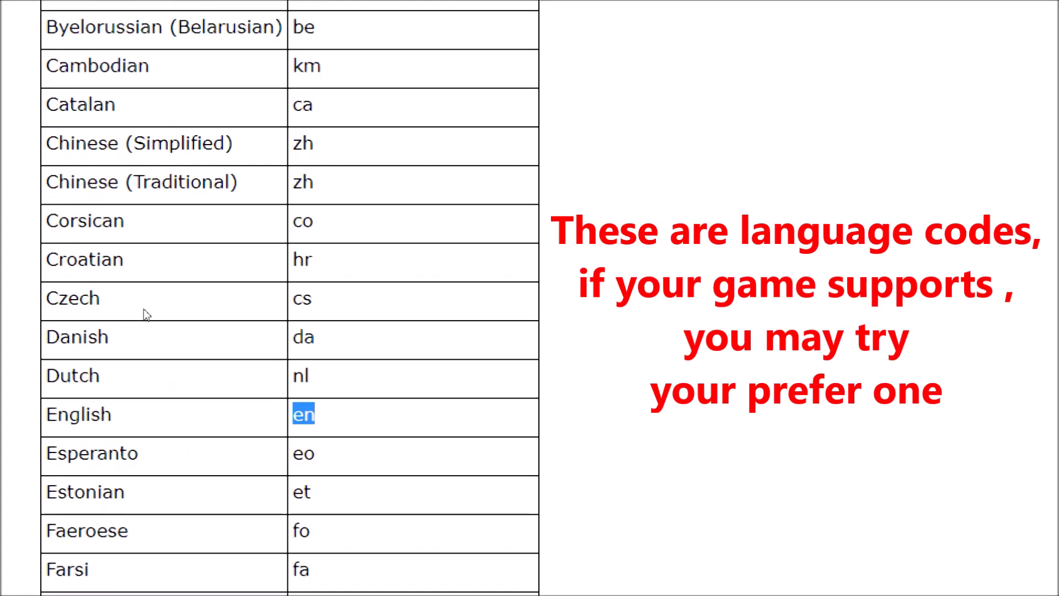
Scroll the language code table to find English listed as en.
{"action": "scroll", "scroll_direction": "down", "scroll_amount": 3}
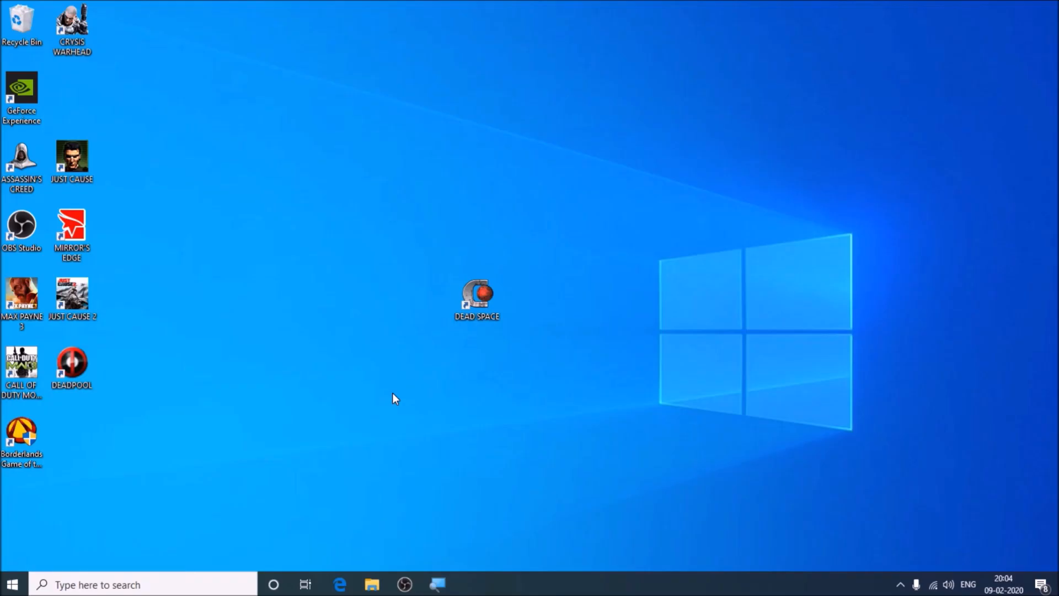
Launch Dead Space from its desktop shortcut.
{"action": "double_click", "coordinate": [477, 296]}
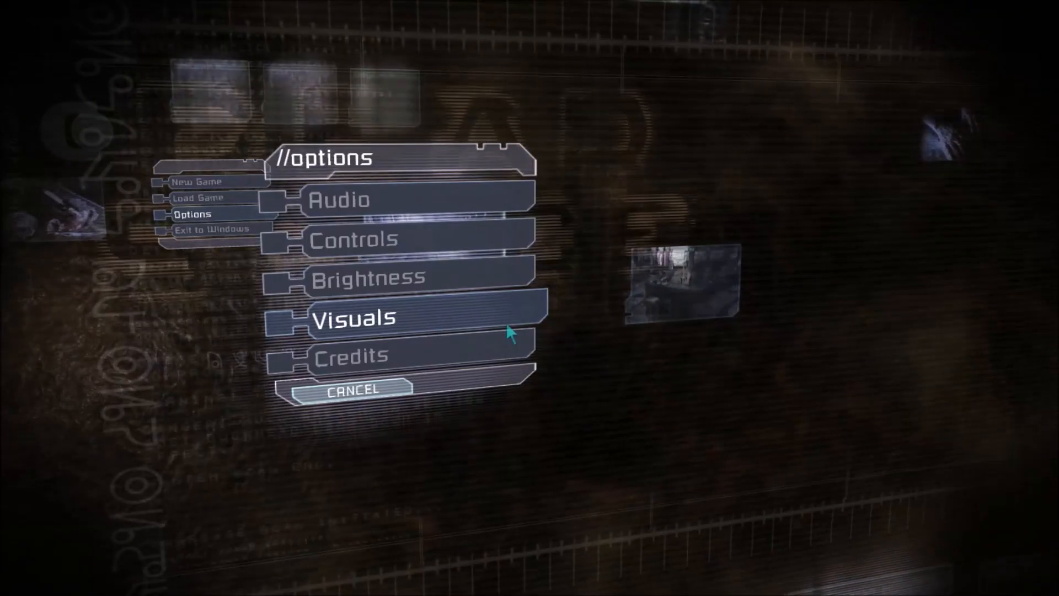